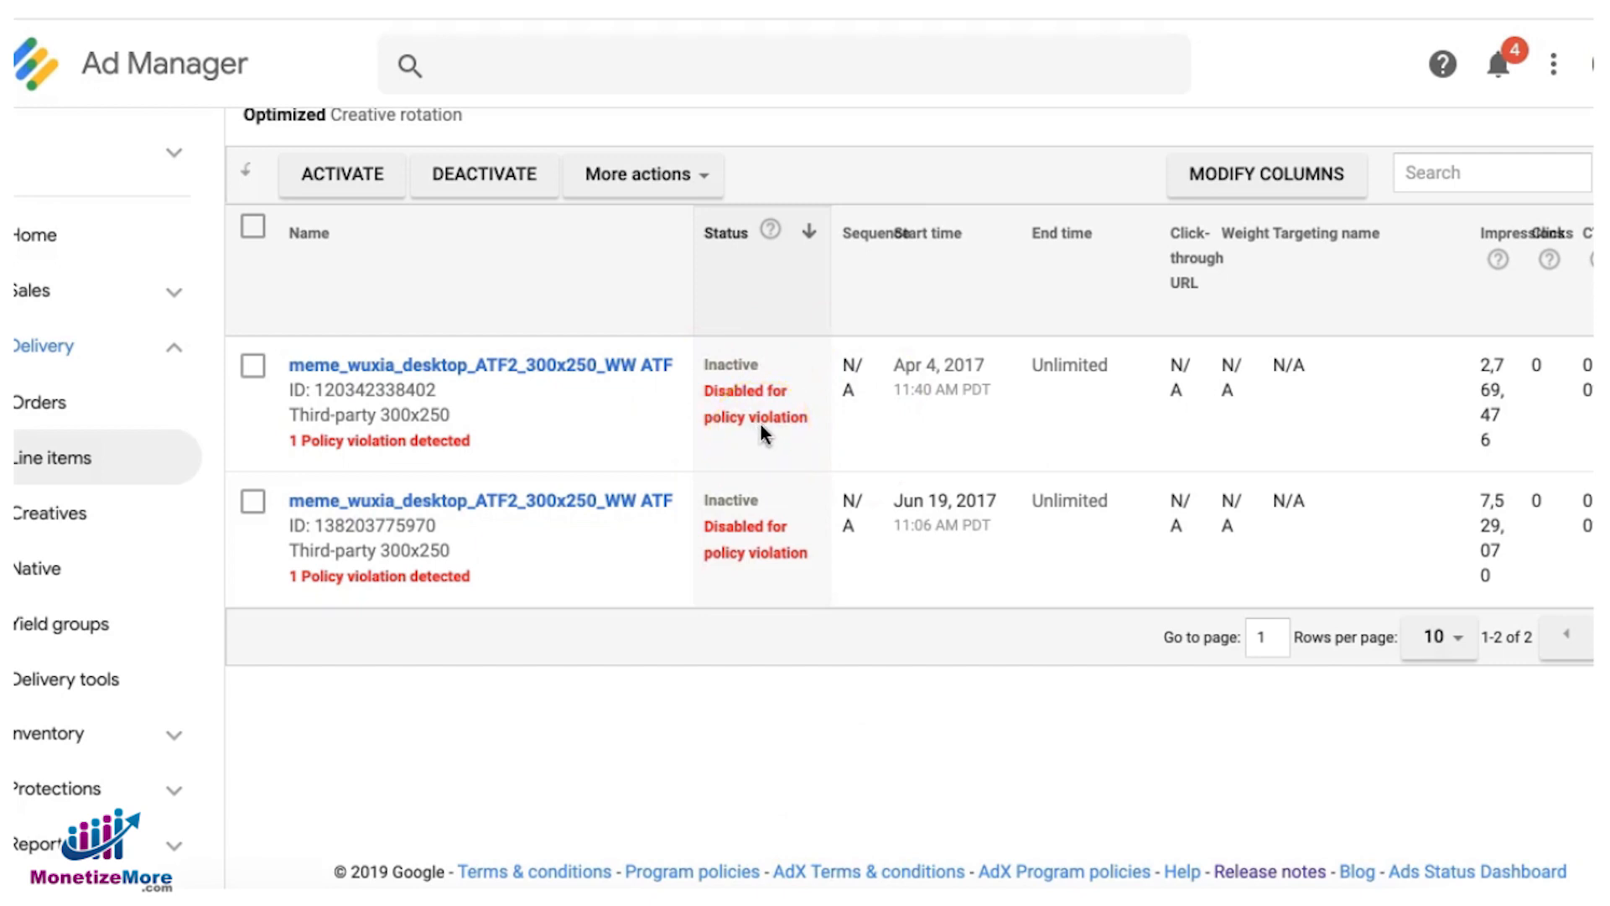
{"action": "mouse_move", "coordinate": [738, 431]}
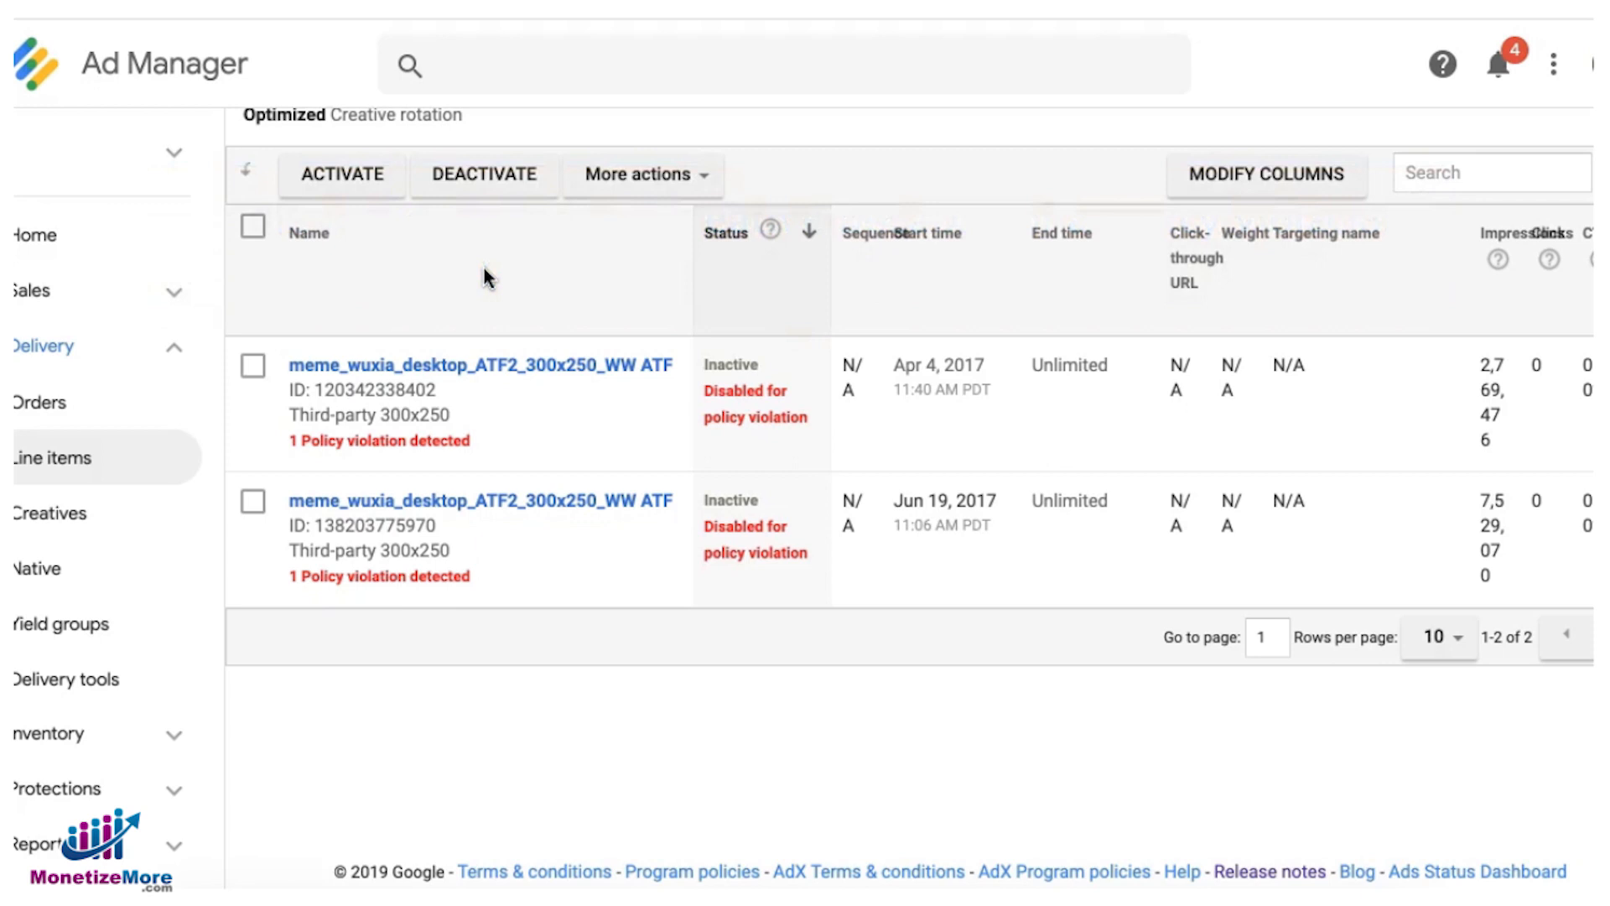
{"action": "mouse_move", "coordinate": [488, 285]}
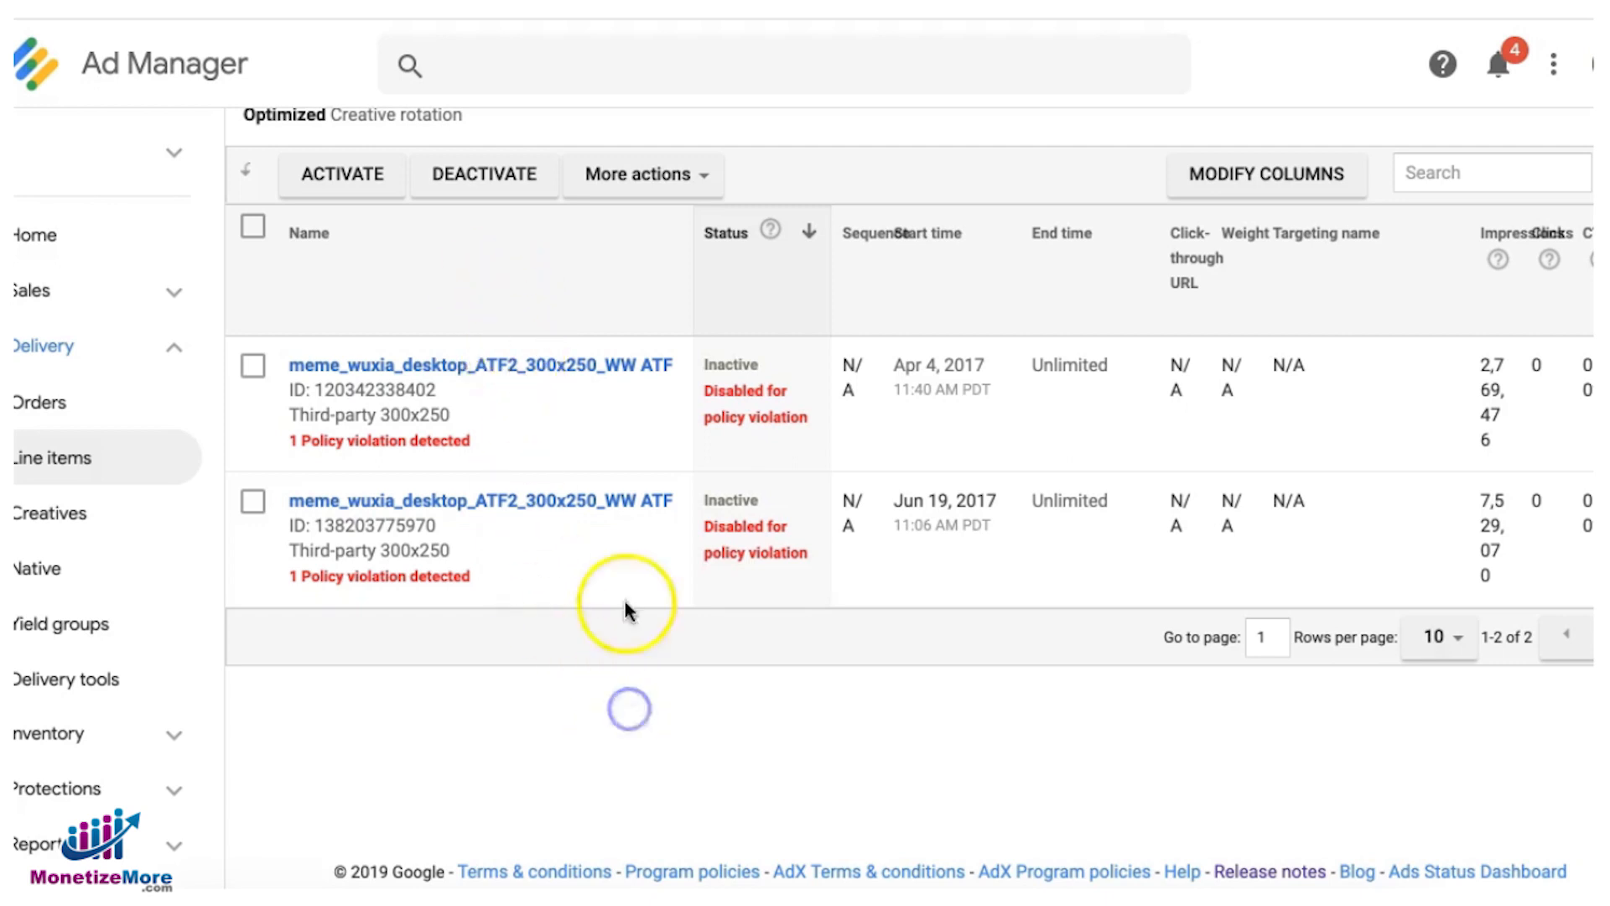
{"action": "mouse_move", "coordinate": [599, 384]}
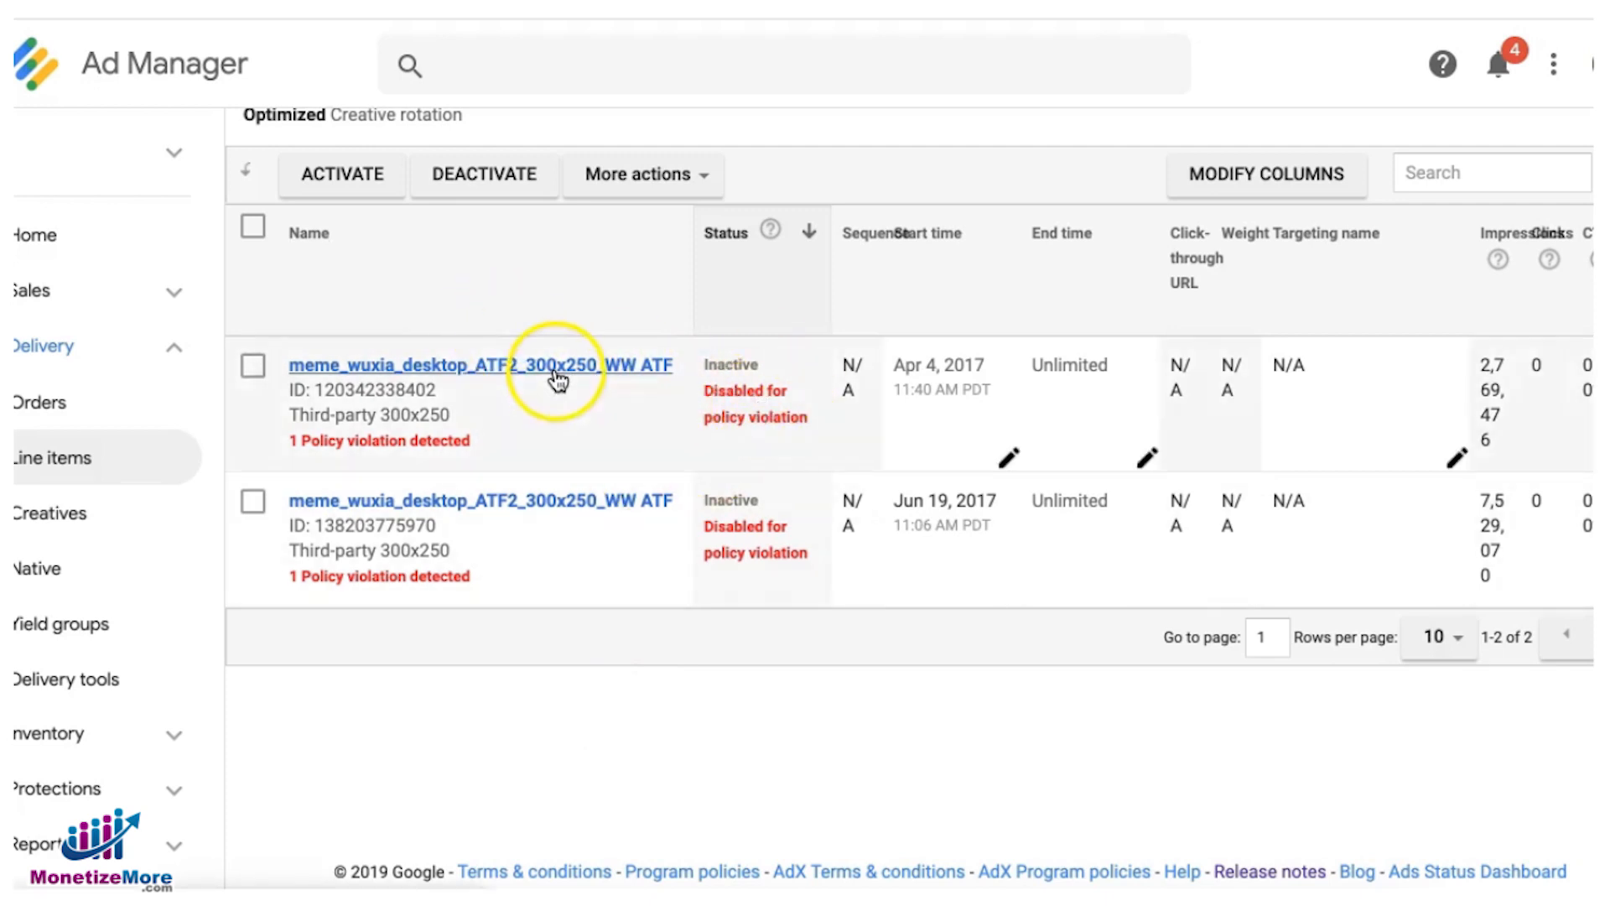
Step: View the first policy-disabled creative's details, flagging malvertising and one violating domain
{"action": "left_click", "coordinate": [468, 364]}
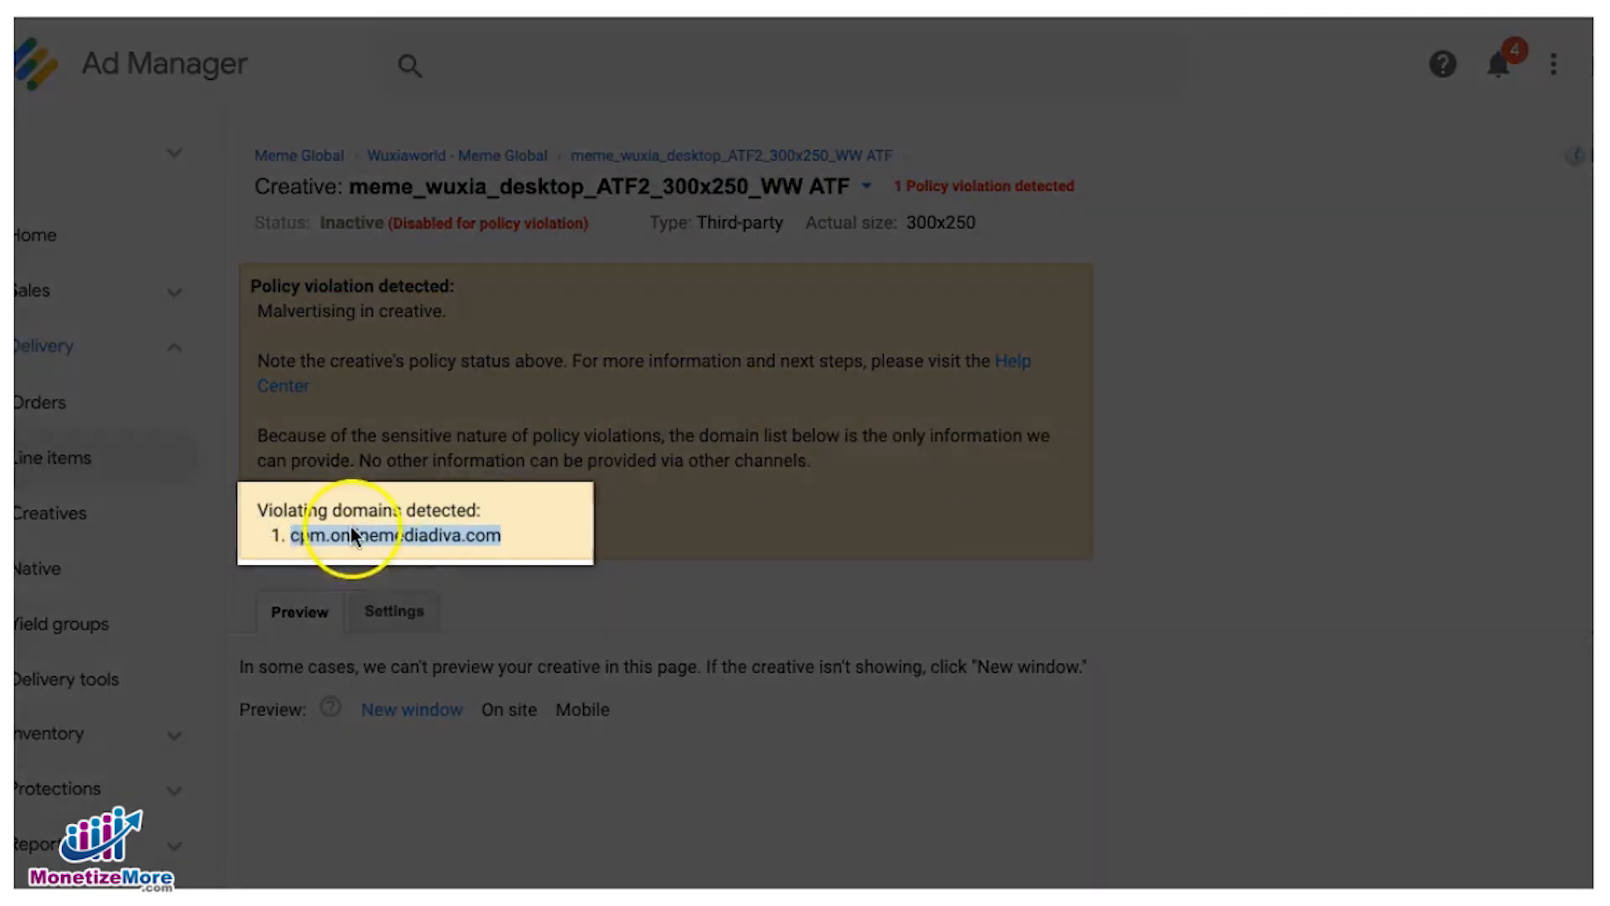
{"action": "mouse_move", "coordinate": [447, 501]}
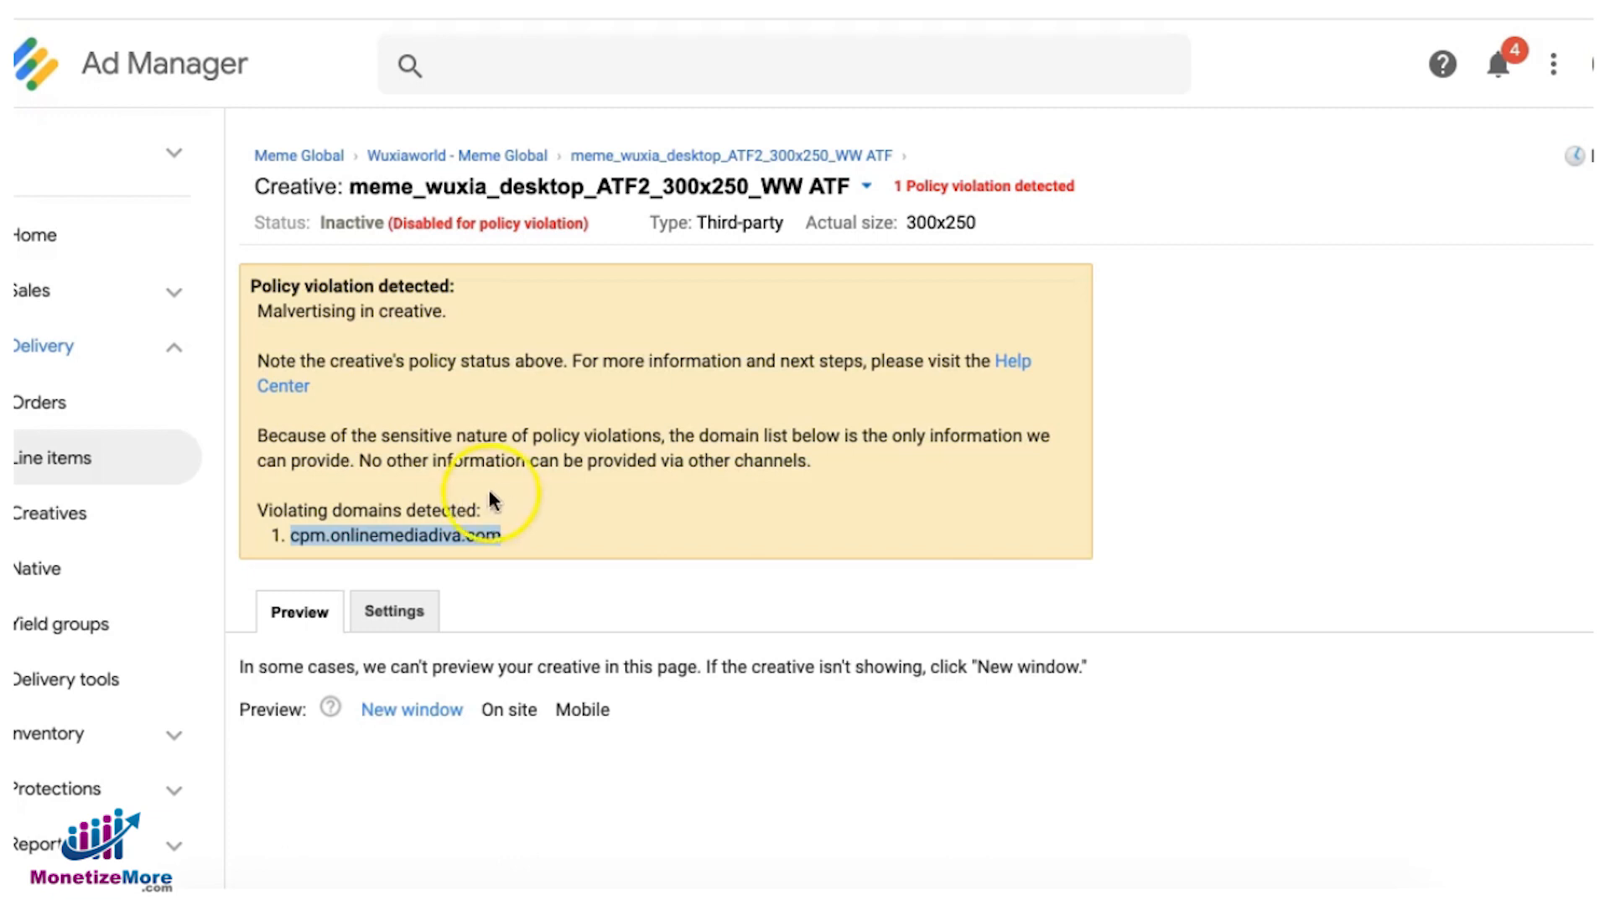
Step: Show the creative's Association settings with its single paused line item
{"action": "left_click", "coordinate": [393, 611]}
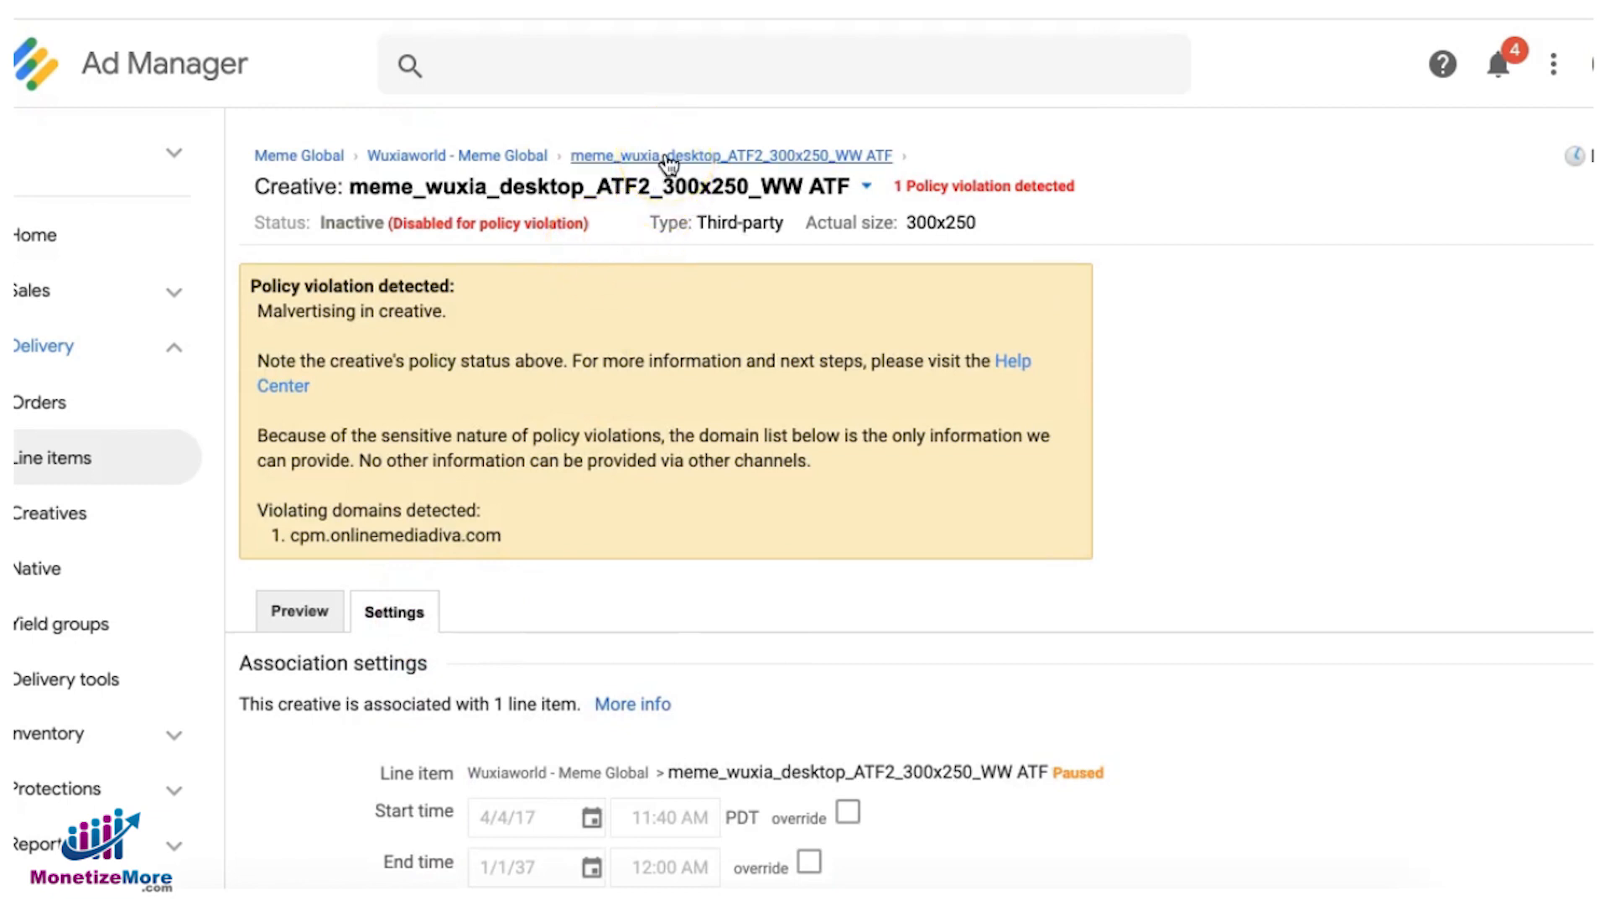
Step: Return to the line item's Creatives list and select both policy-disabled creatives for removal
{"action": "left_click", "coordinate": [726, 154]}
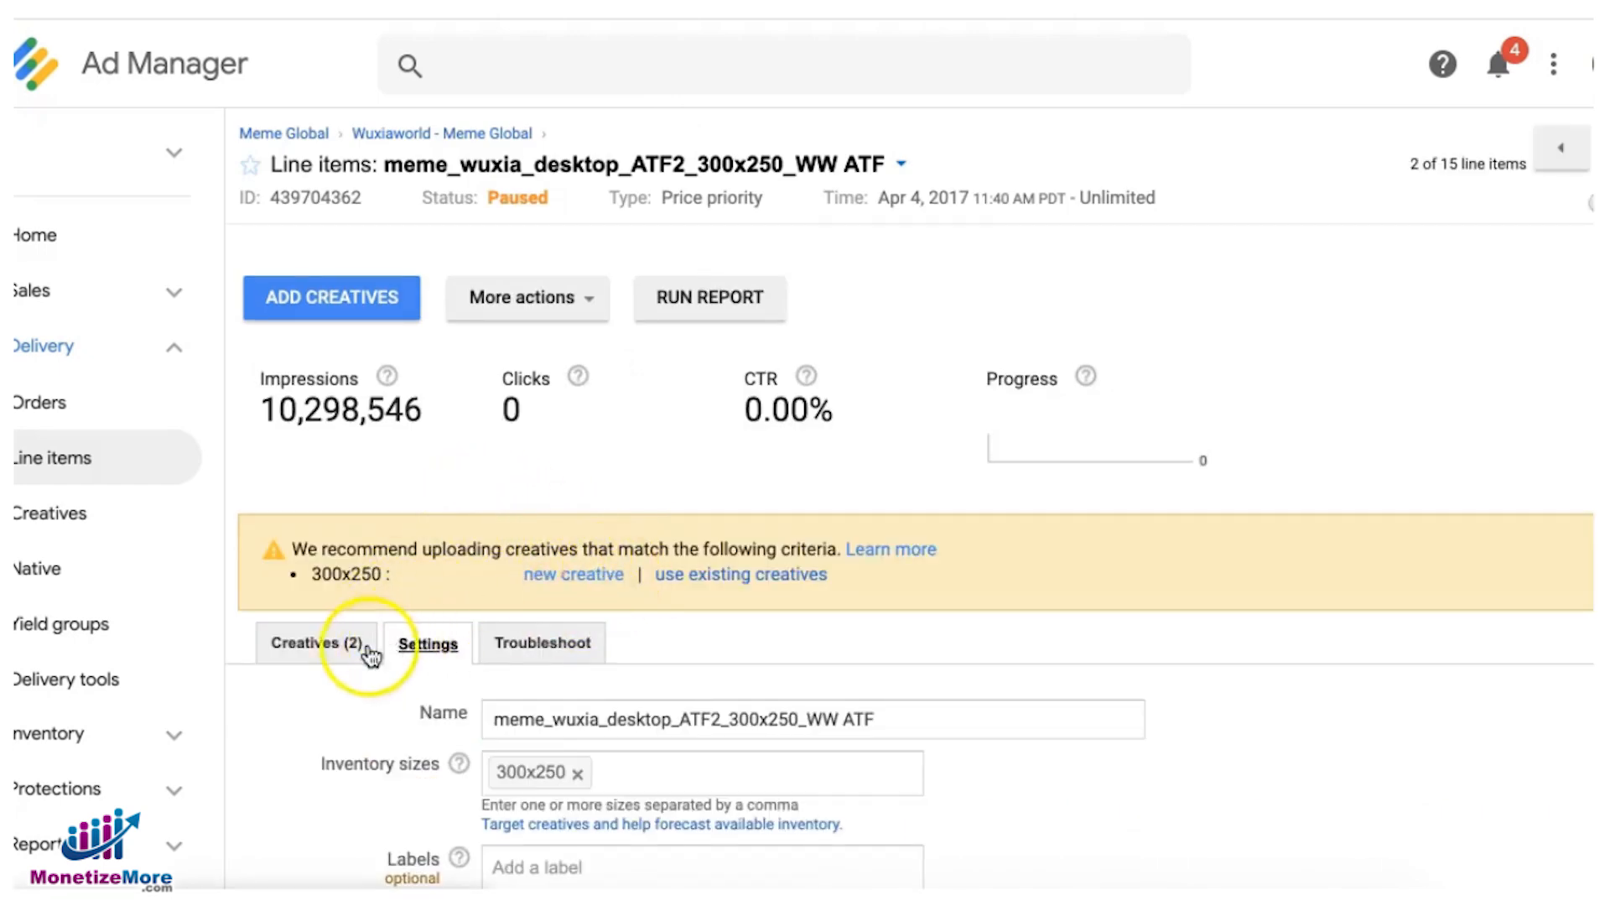
{"action": "left_click", "coordinate": [315, 642]}
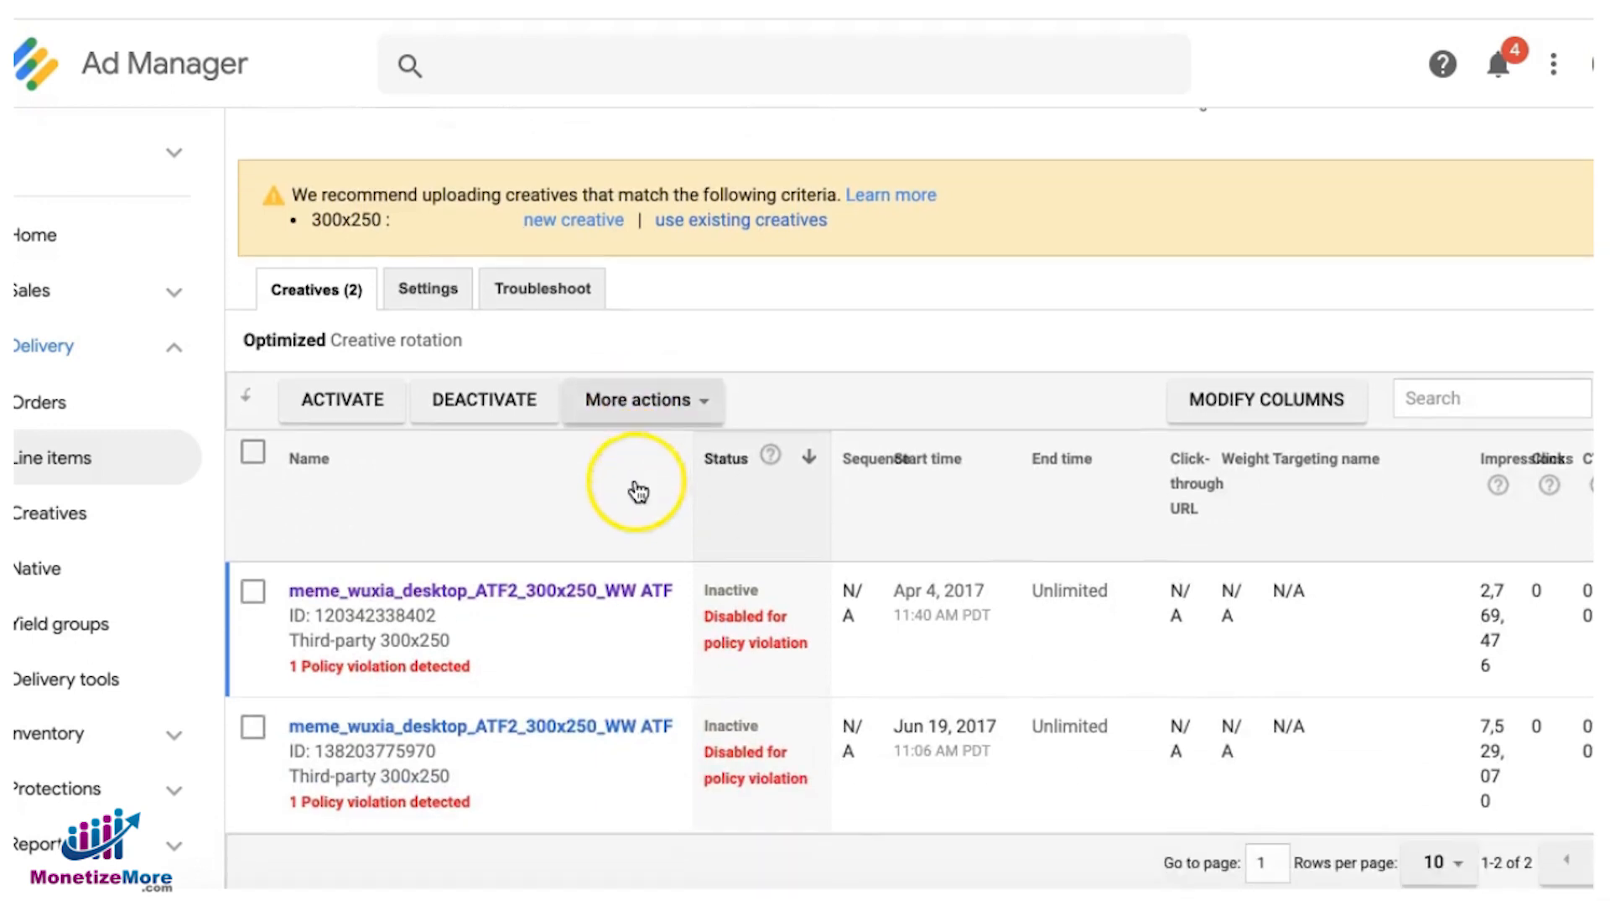
{"action": "left_click", "coordinate": [253, 589]}
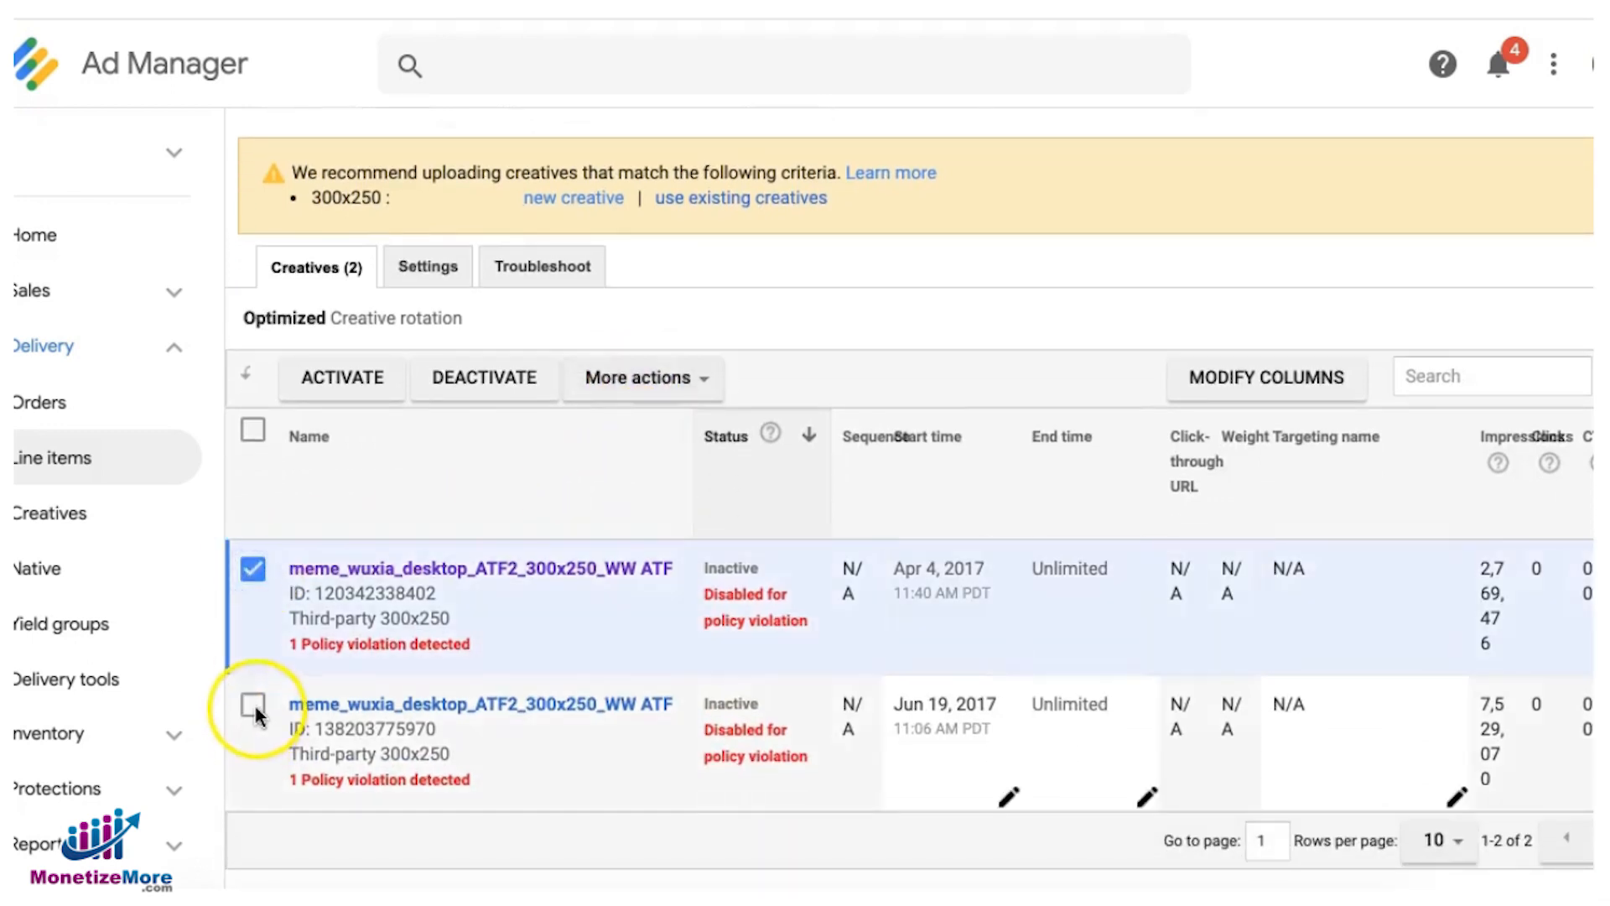
{"action": "left_click", "coordinate": [638, 377]}
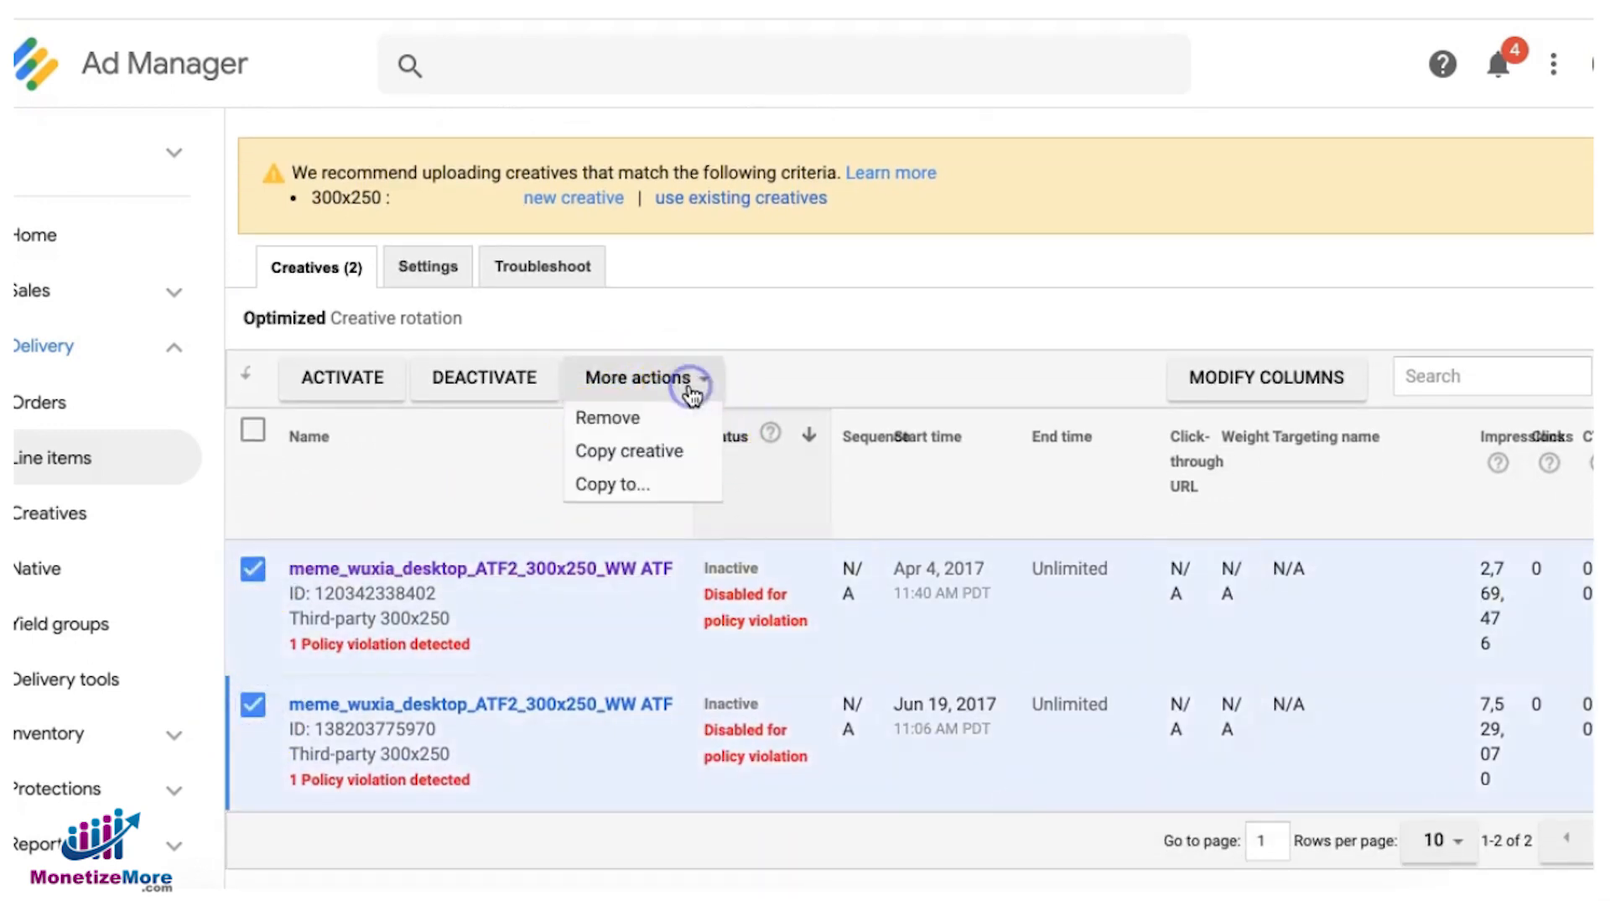